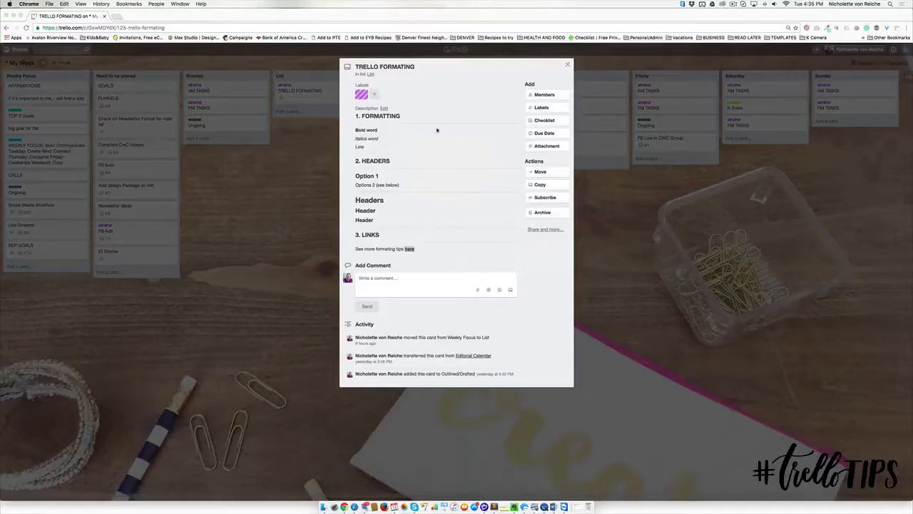
Step: Close and reopen the existing TRELLO FORMATING card several times
left_click(568, 65)
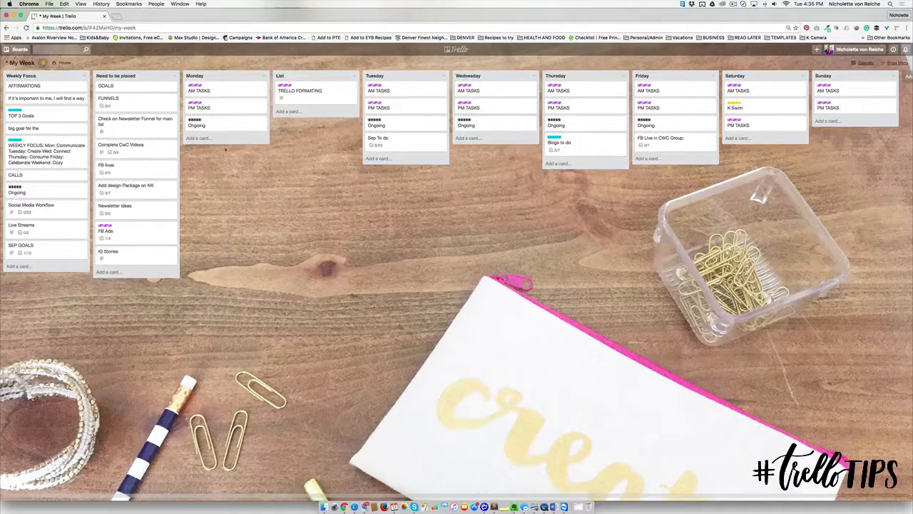
left_click(300, 90)
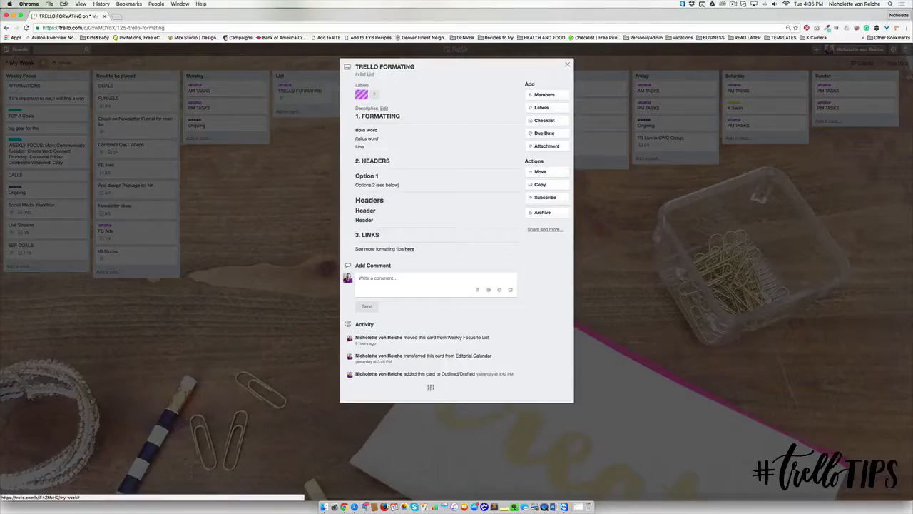
left_click(567, 64)
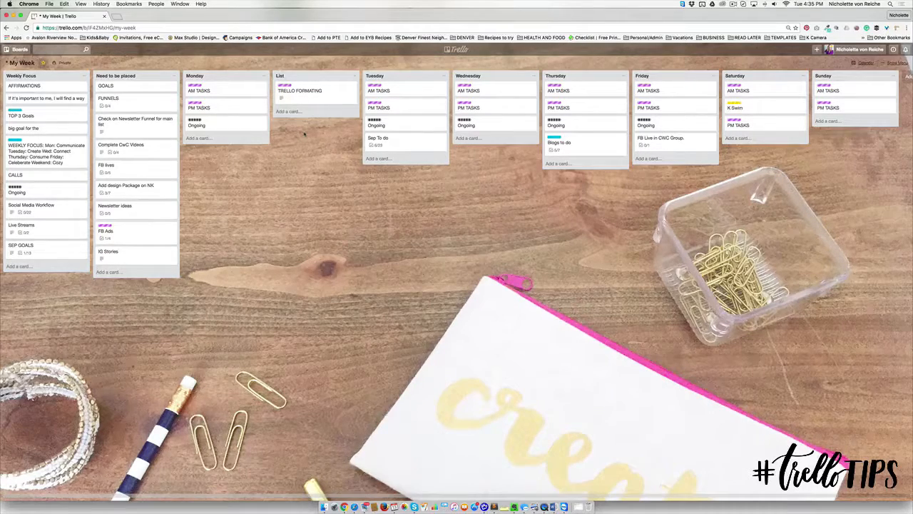
left_click(300, 91)
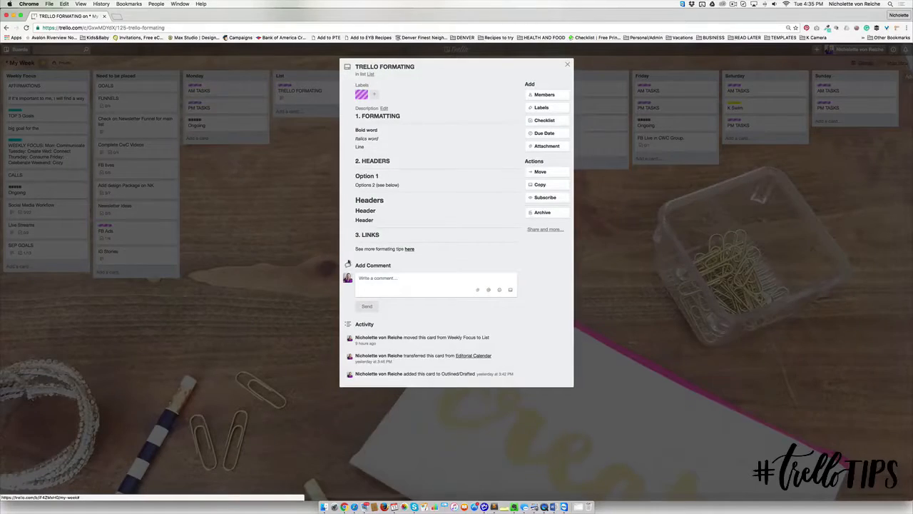
left_click(567, 64)
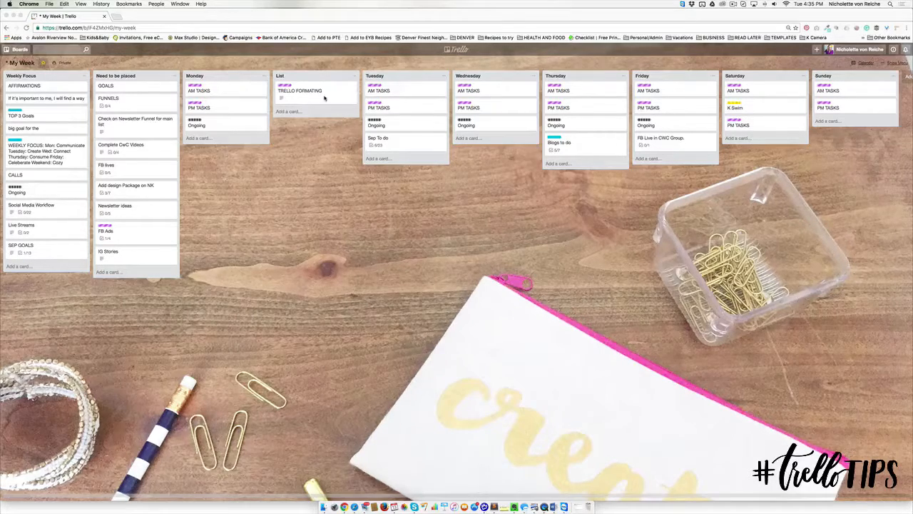
left_click(300, 90)
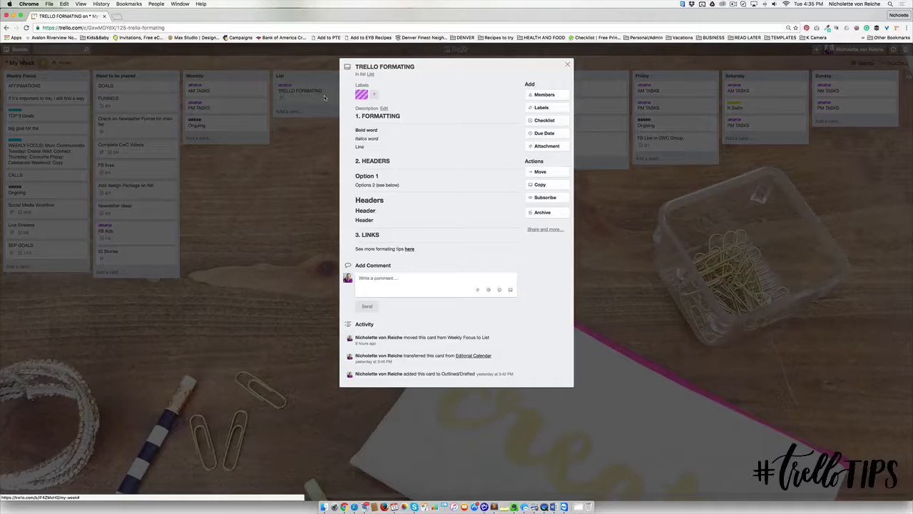
Step: Add a TRELLO FORMATTING card described 'This is my description' plus italic and bold lines
left_click(567, 64)
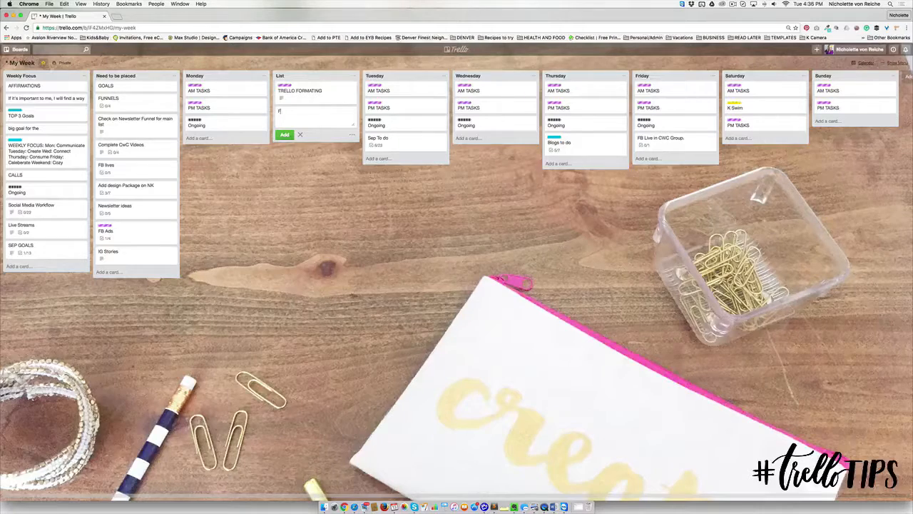
type("Trello")
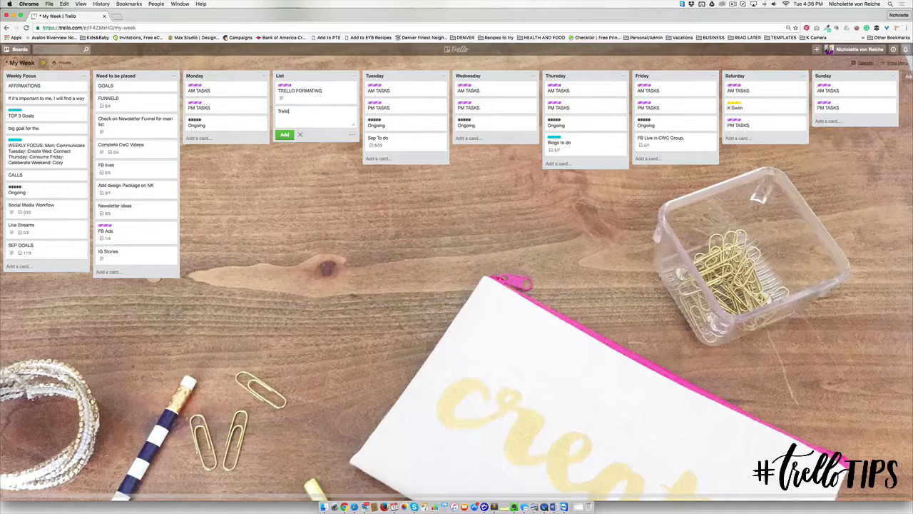
type("TRELLO FORMATTING")
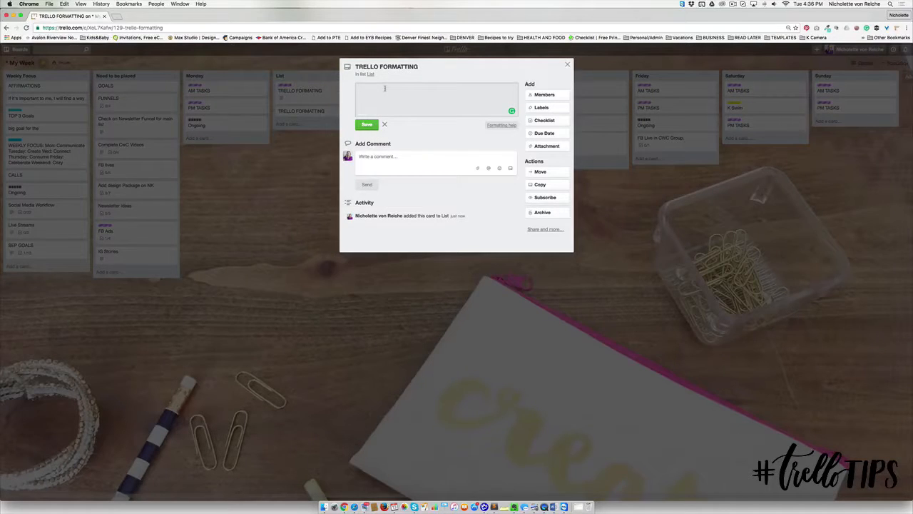
type("This is my description")
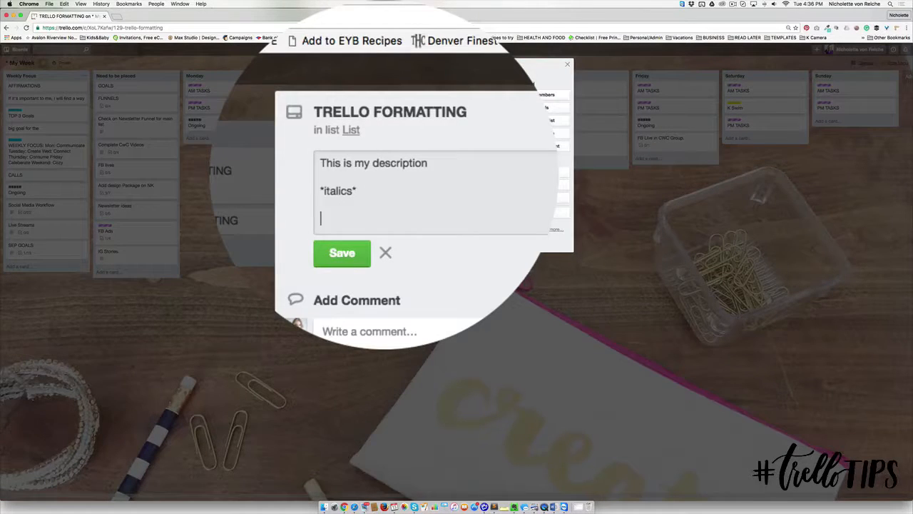
type("**bold**")
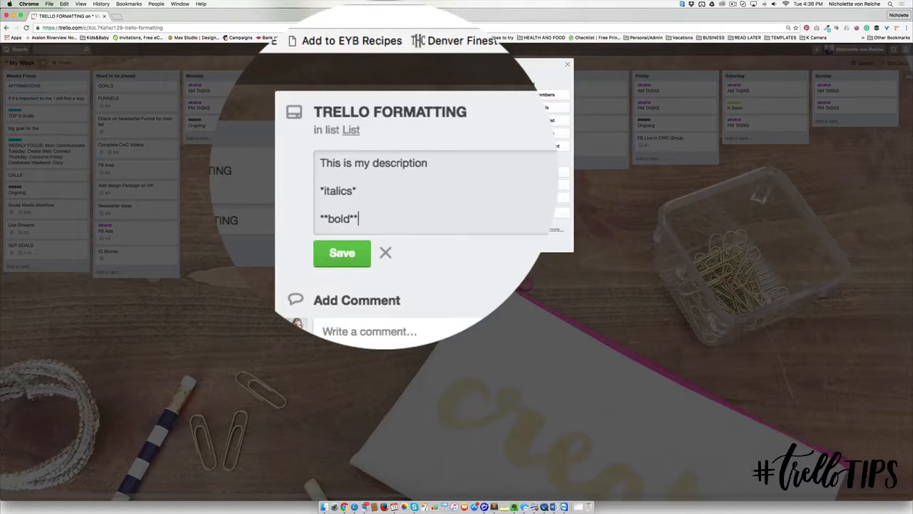
left_click(342, 253)
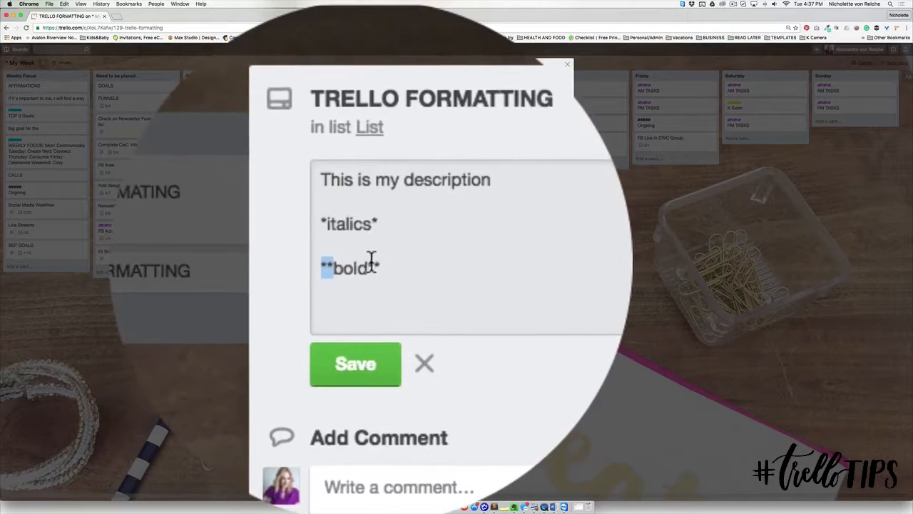
left_click(356, 364)
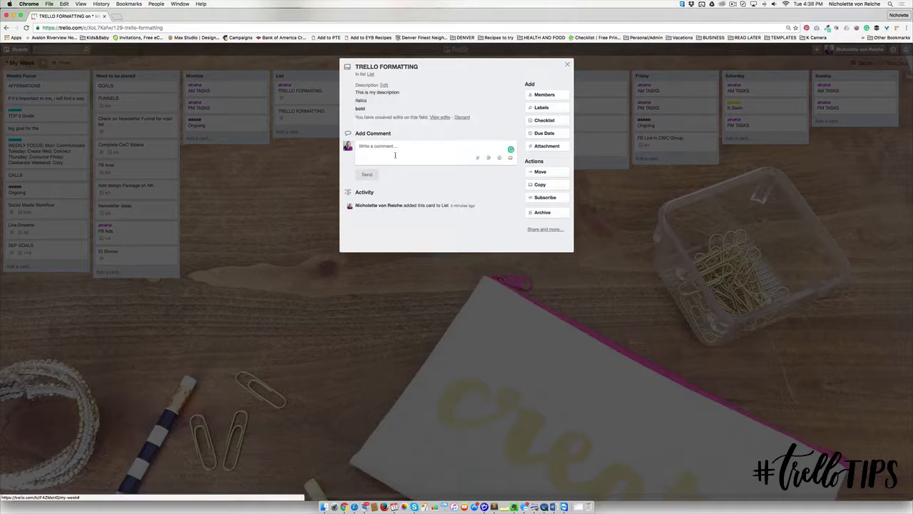
Step: Add a --- line under the first description line, remove the blank line, and save
left_click(376, 96)
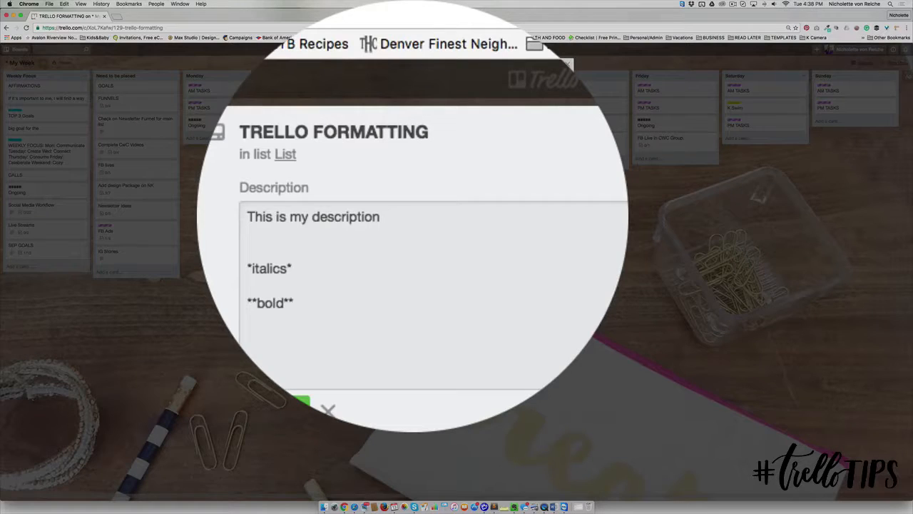
type("-")
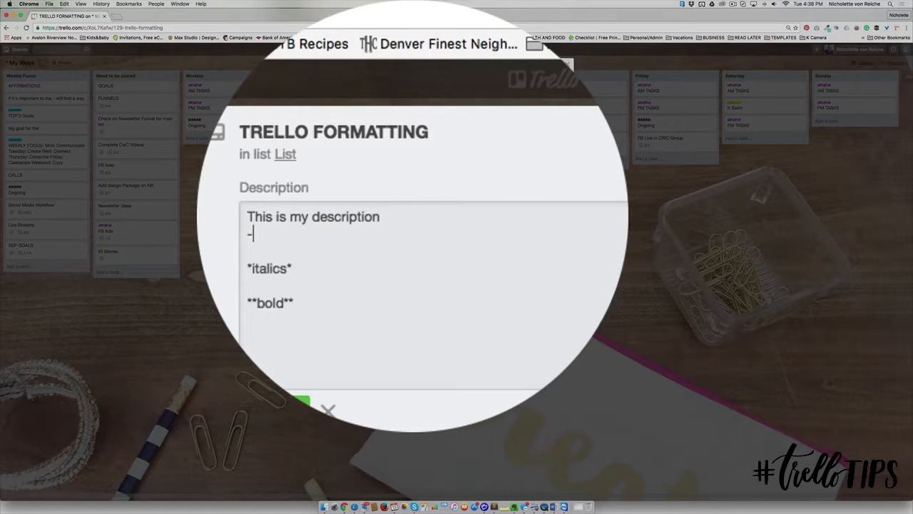
type("--")
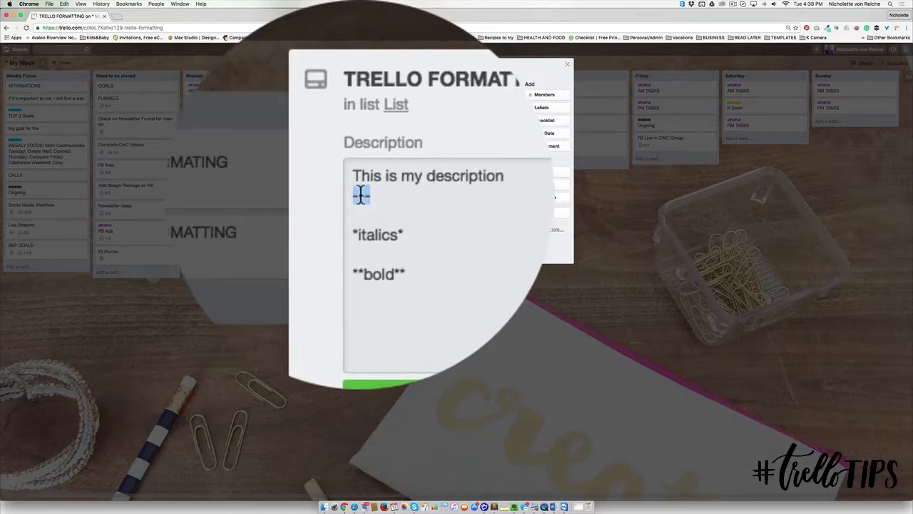
scroll("down", 3)
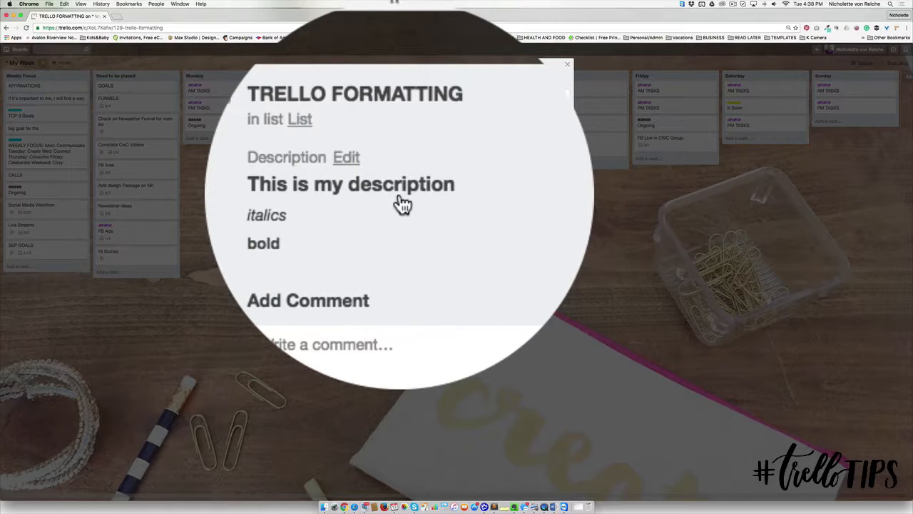
left_click(346, 157)
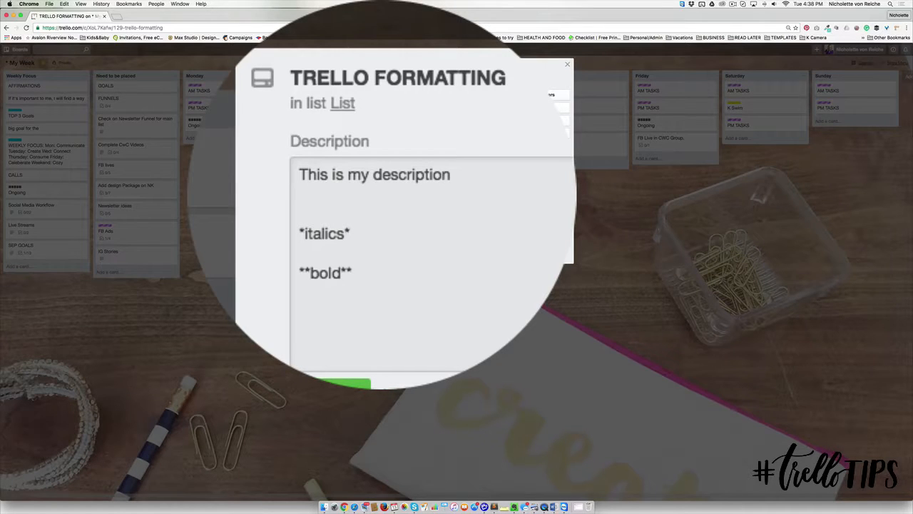
left_click(374, 174)
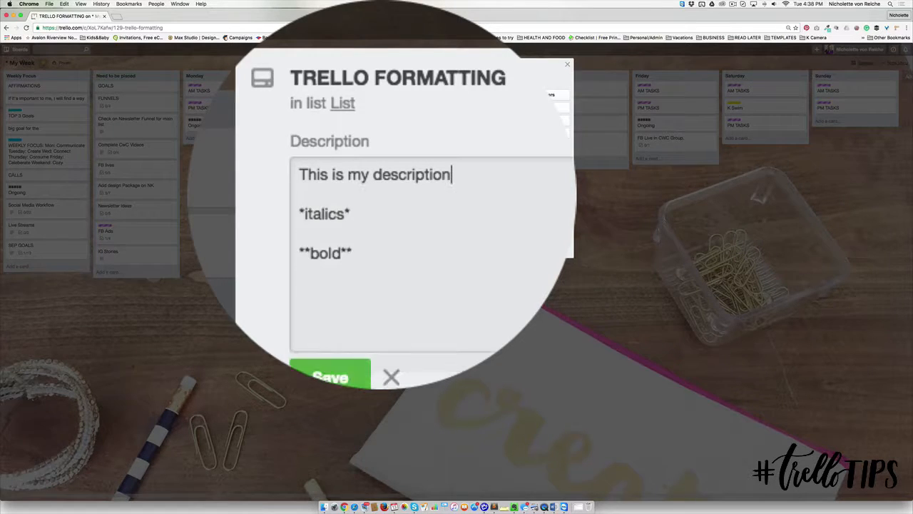
key("enter")
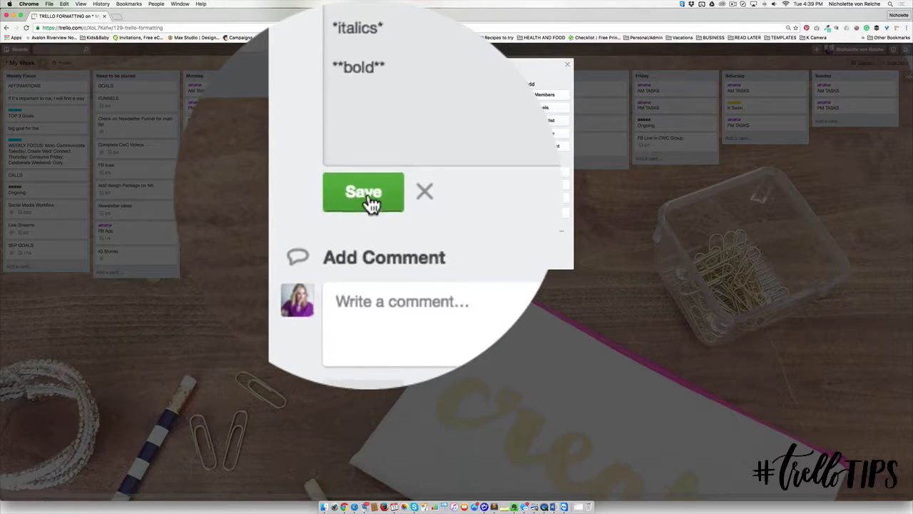
left_click(363, 193)
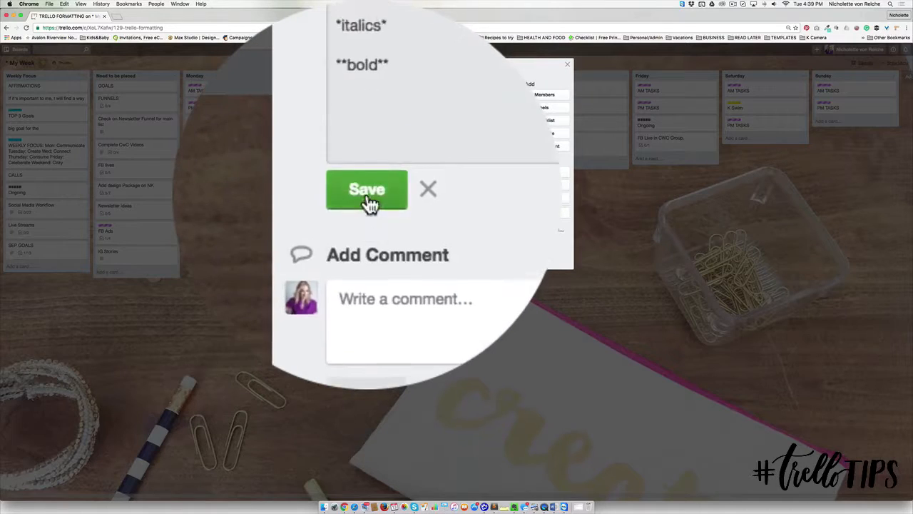
left_click(367, 189)
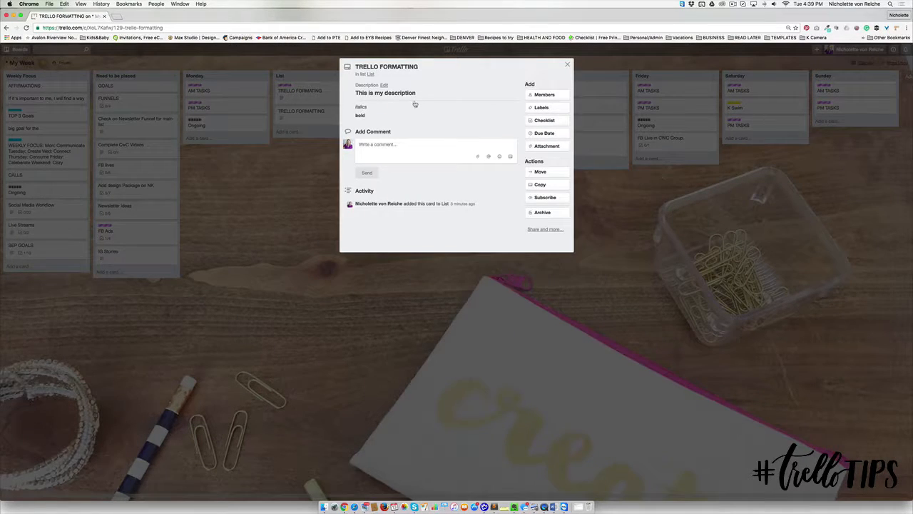
Step: Create a checklist with an italic 'This is cool' item and a bold 'Right?' item
left_click(544, 120)
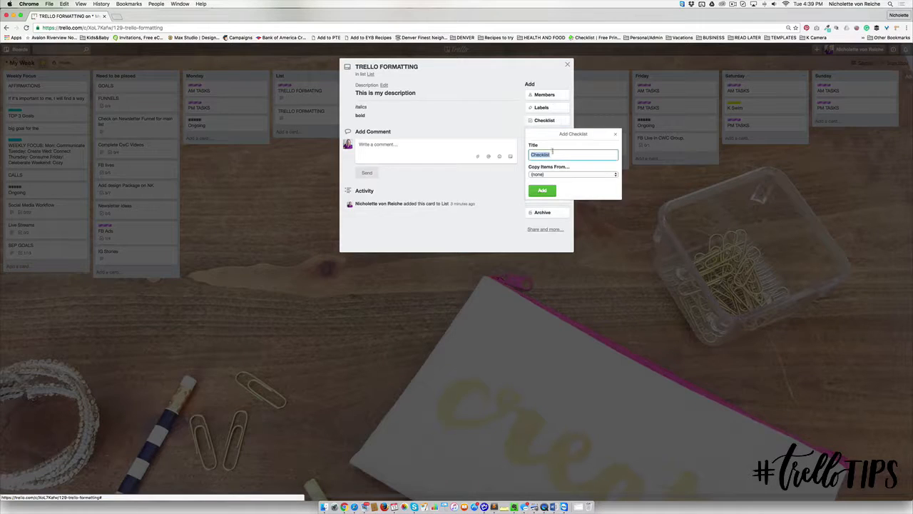
left_click(542, 190)
type("**bold**")
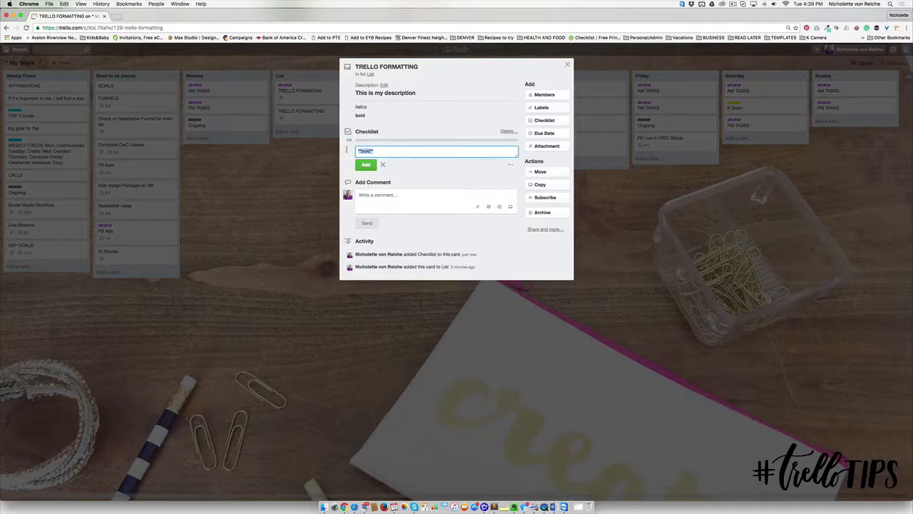
type("This is cool")
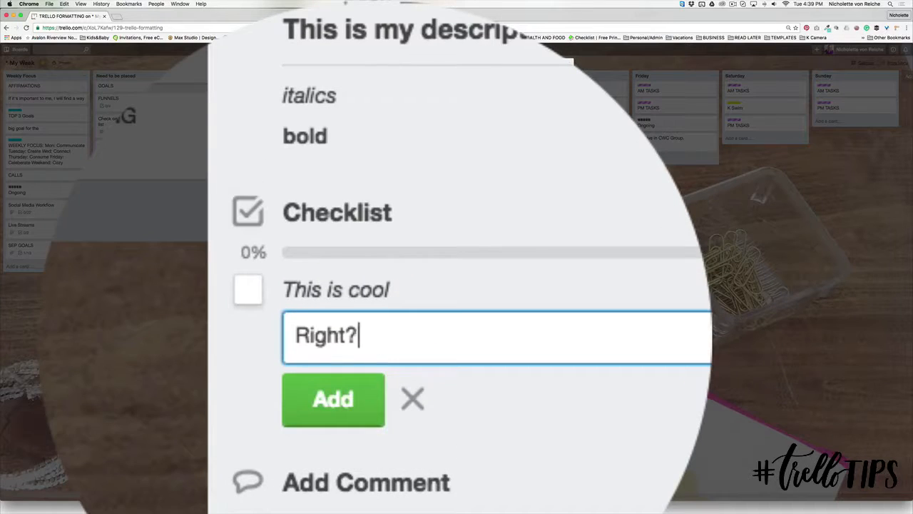
left_click(333, 399)
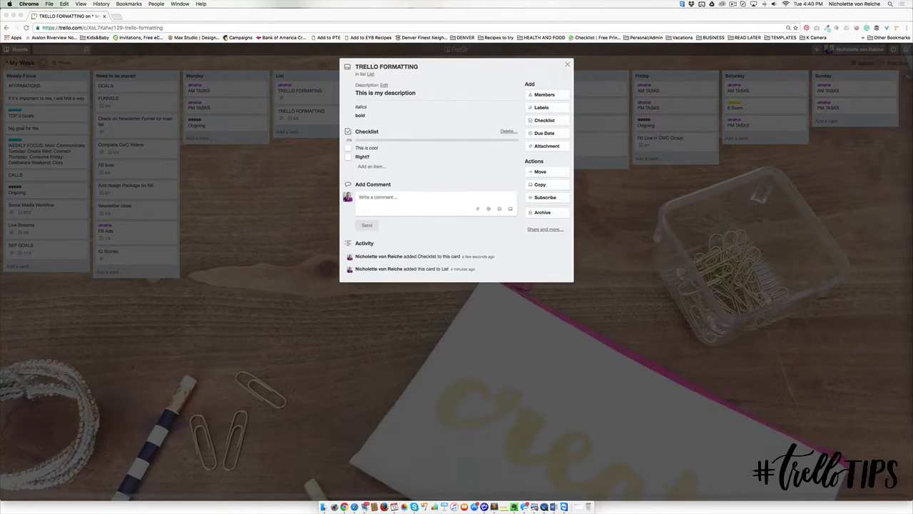
Step: Add #Header 1, ##Header 2 and ###Header 3 lines to the description and save
left_click(385, 93)
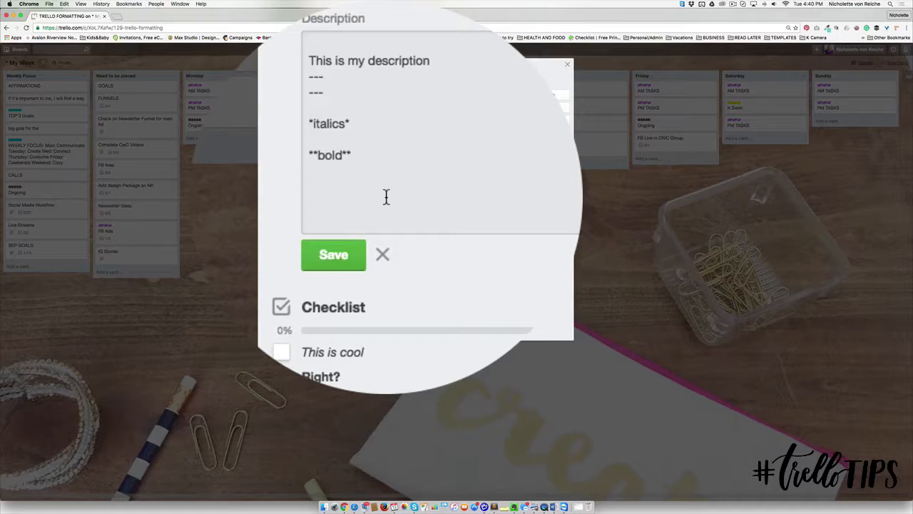
type("Header 3")
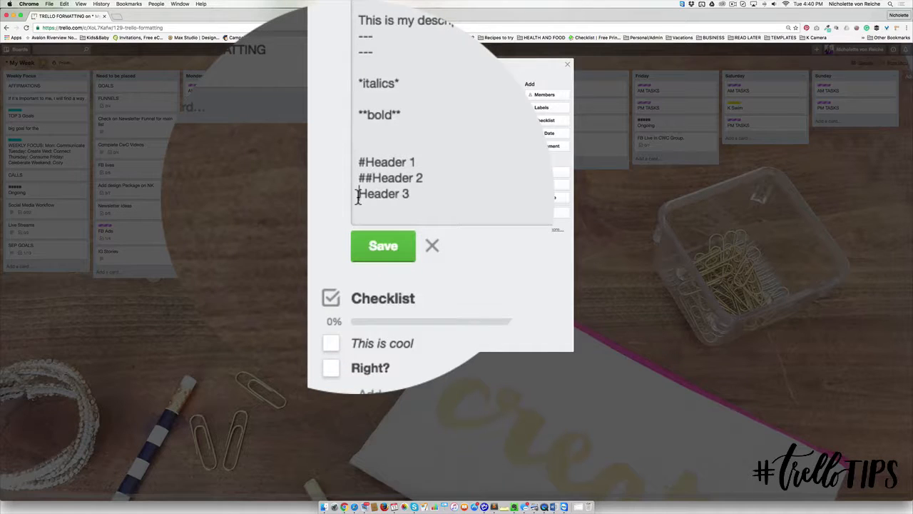
type("###")
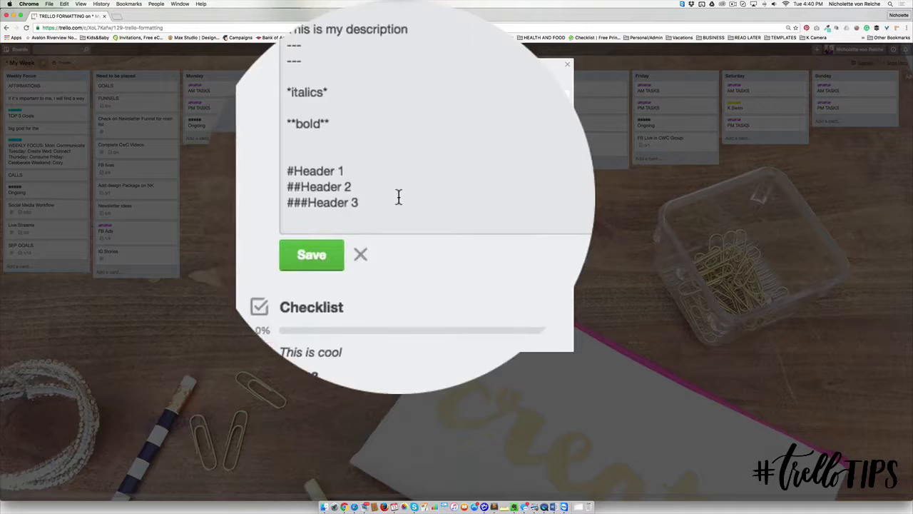
left_click(311, 254)
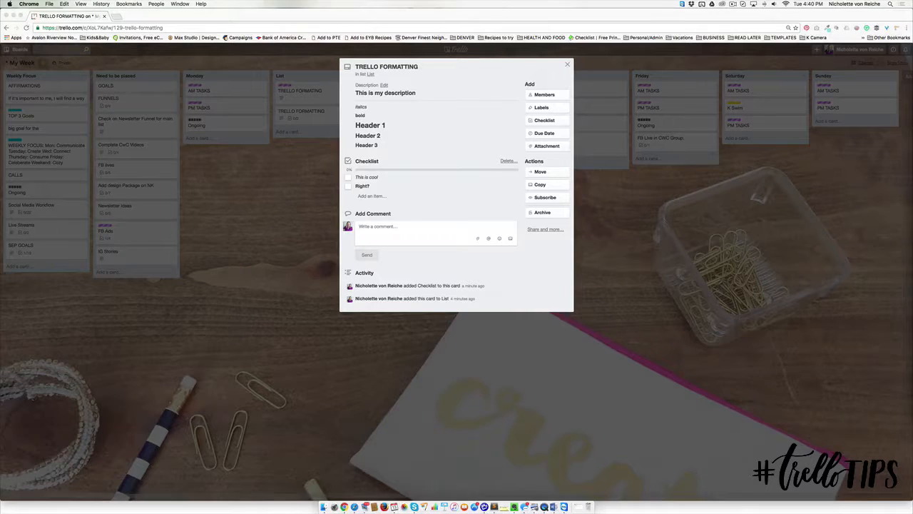
Step: Review the description markup and checklist items, adding a 'Headers' checklist item
left_click(385, 92)
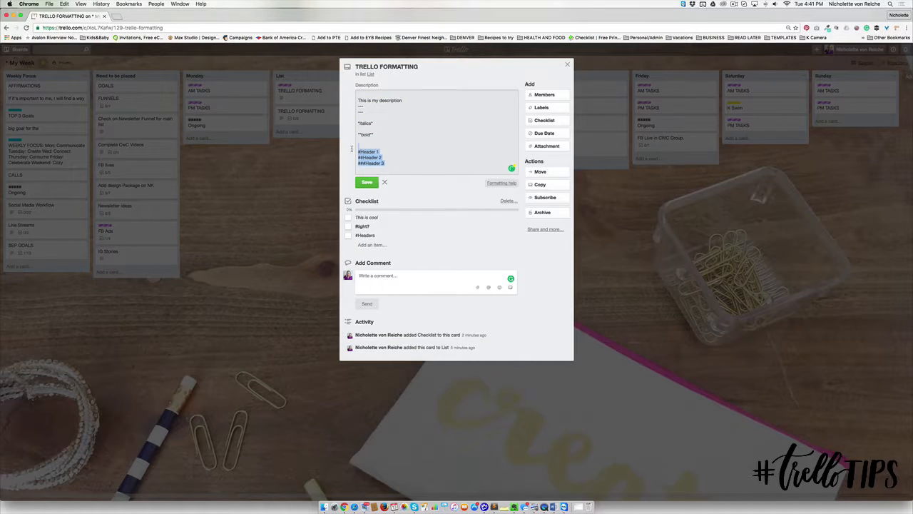
left_click(366, 182)
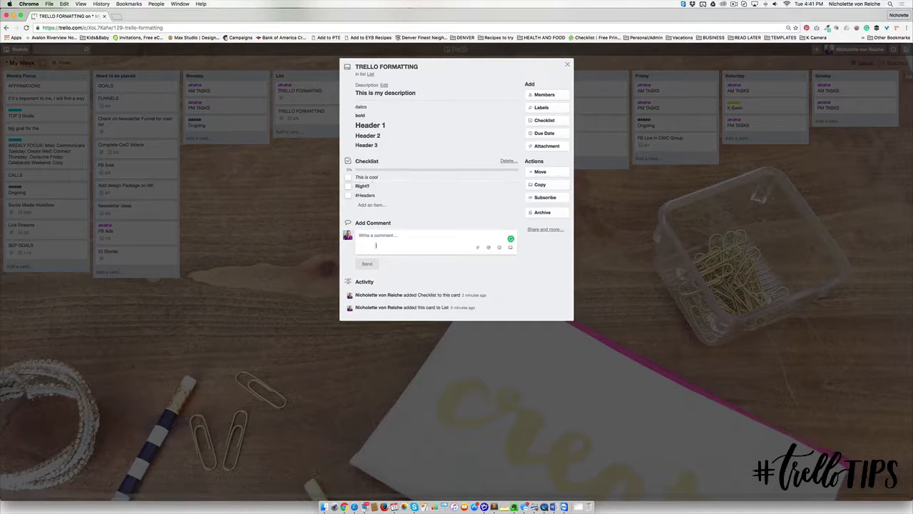
left_click(365, 194)
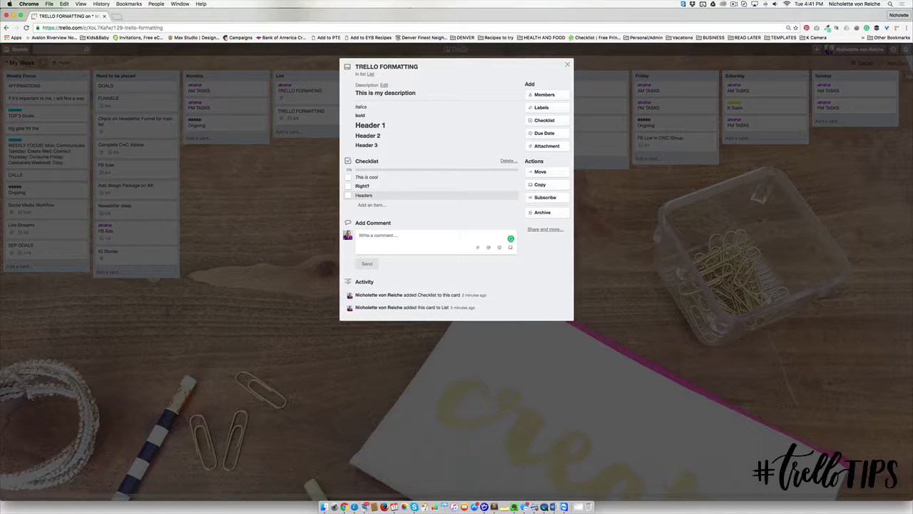
left_click(366, 177)
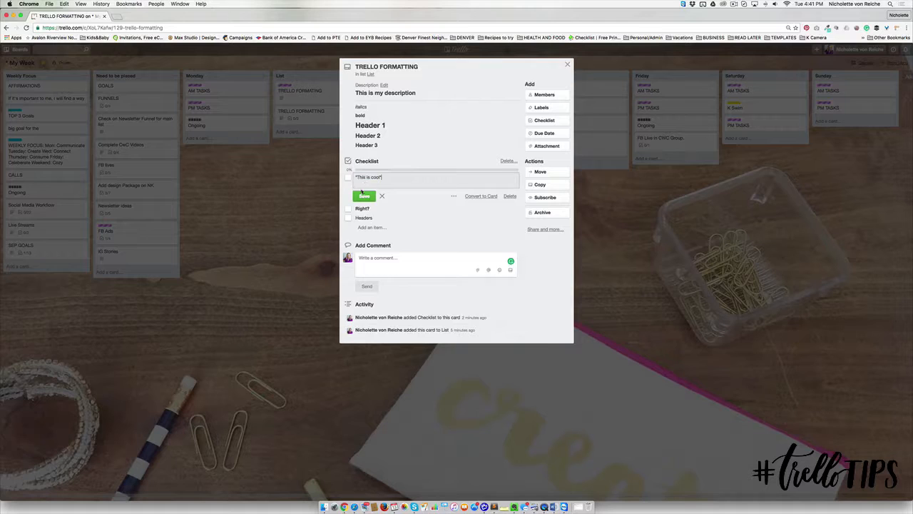
left_click(364, 195)
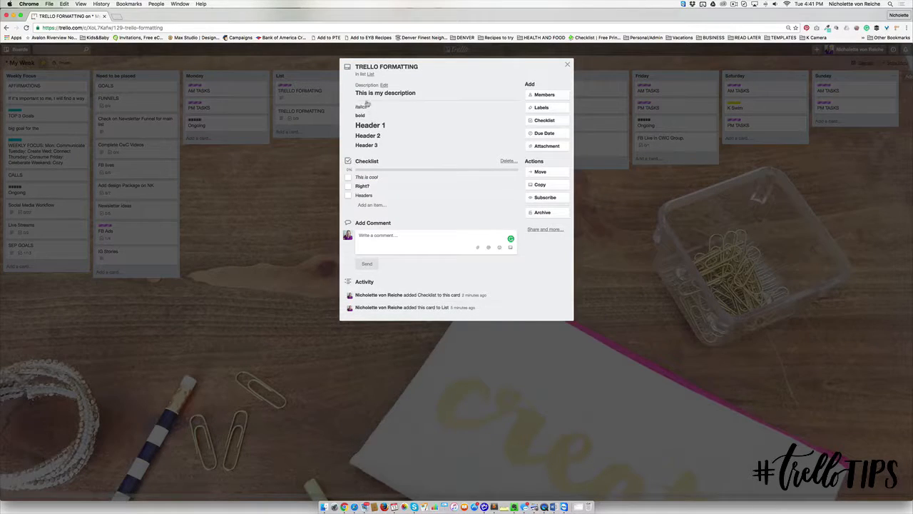
left_click(385, 93)
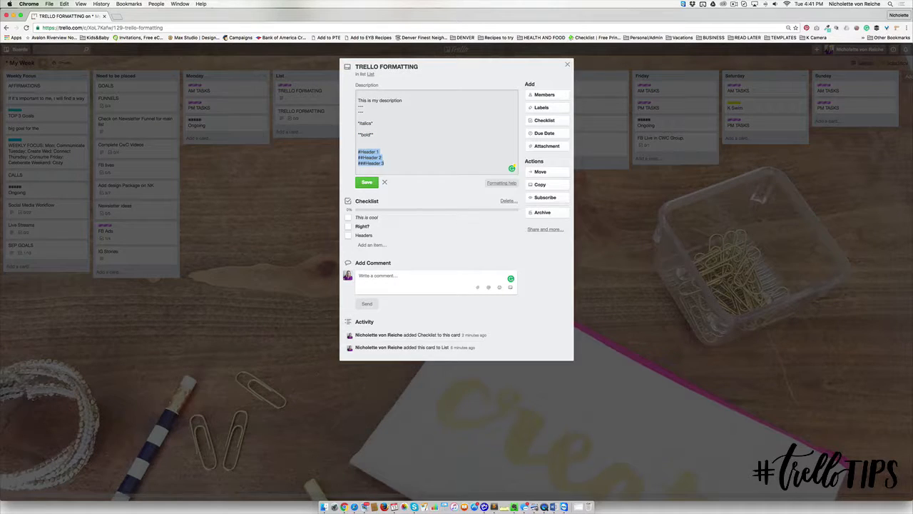
left_click(366, 182)
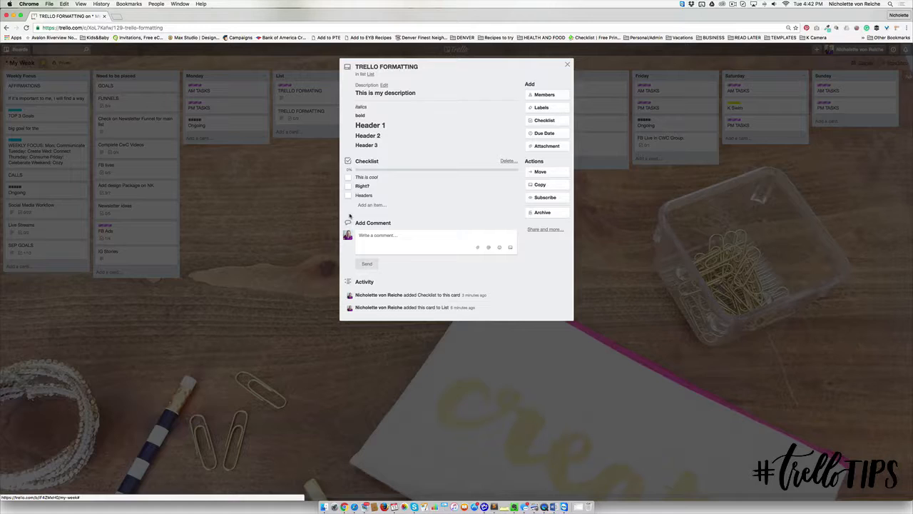
left_click(371, 205)
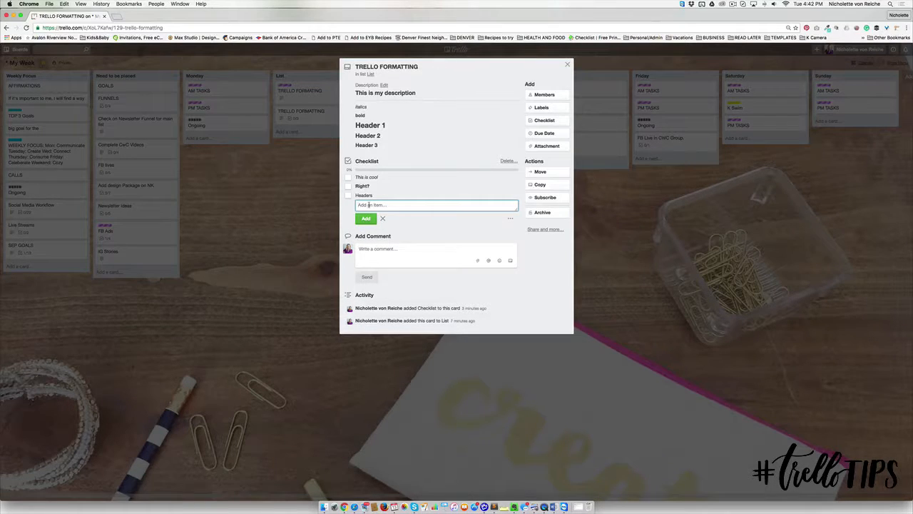
Step: Add checklist item 'Trello Tip - here' with 'here' linking to the Facebook group
type("1")
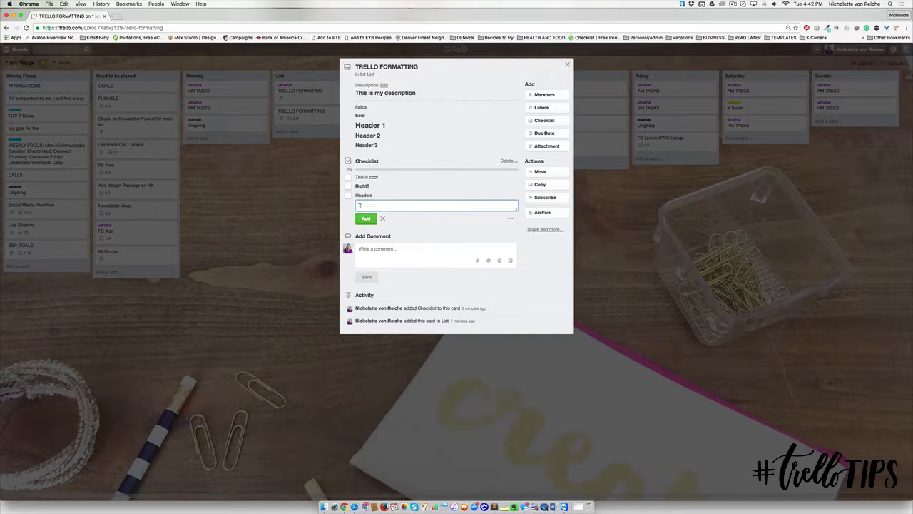
type("Trello Tip -")
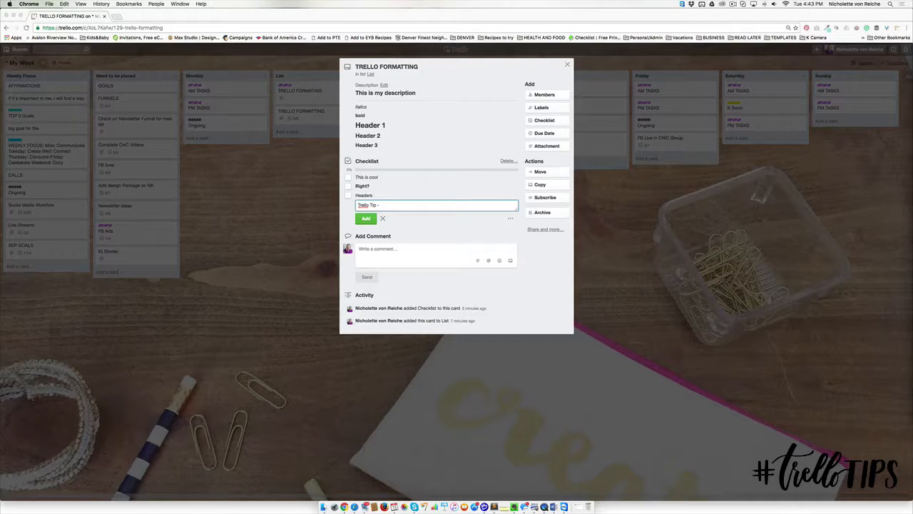
type("https://www.facebook.com/g")
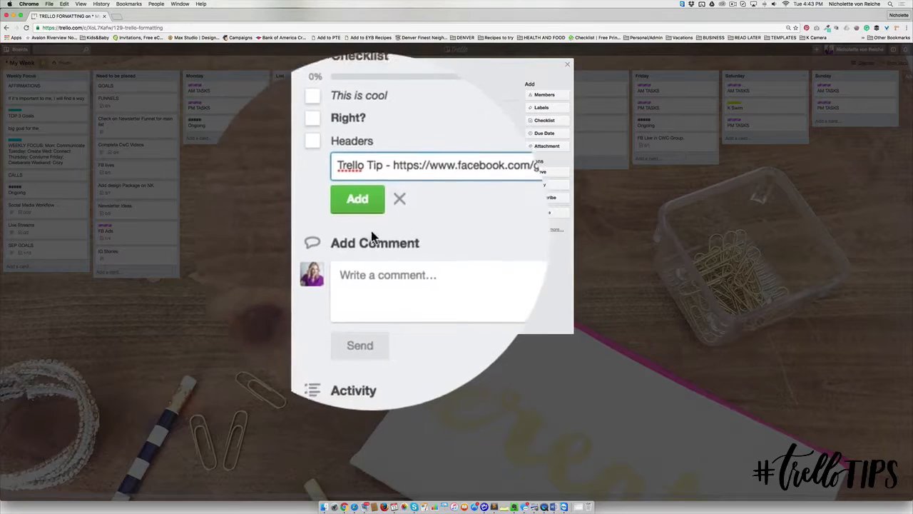
left_click(357, 199)
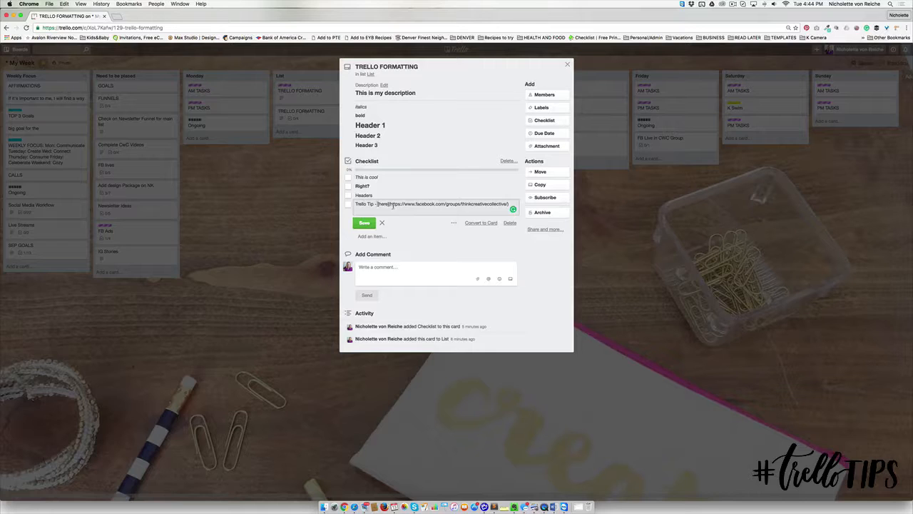
left_click(364, 223)
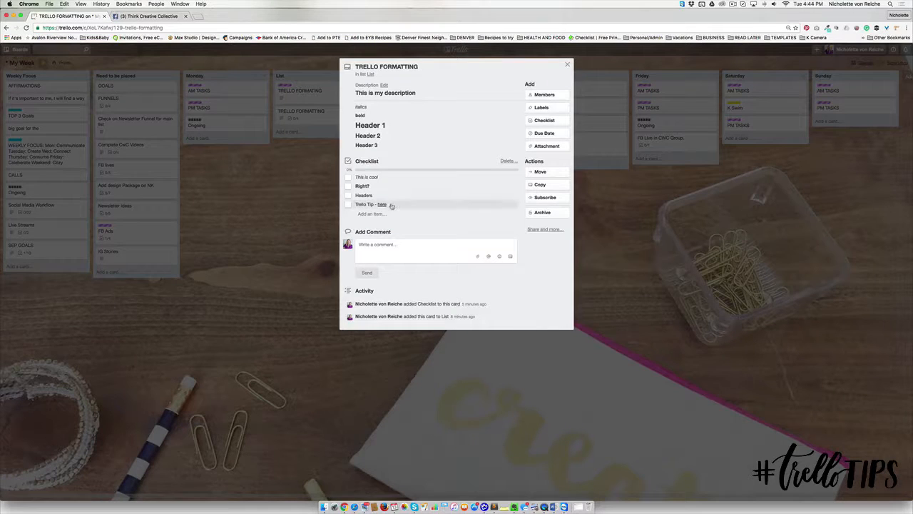
Step: Edit the Trello Tip item so 'FB Group' links to the thinkcreativecollective Facebook group
left_click(382, 204)
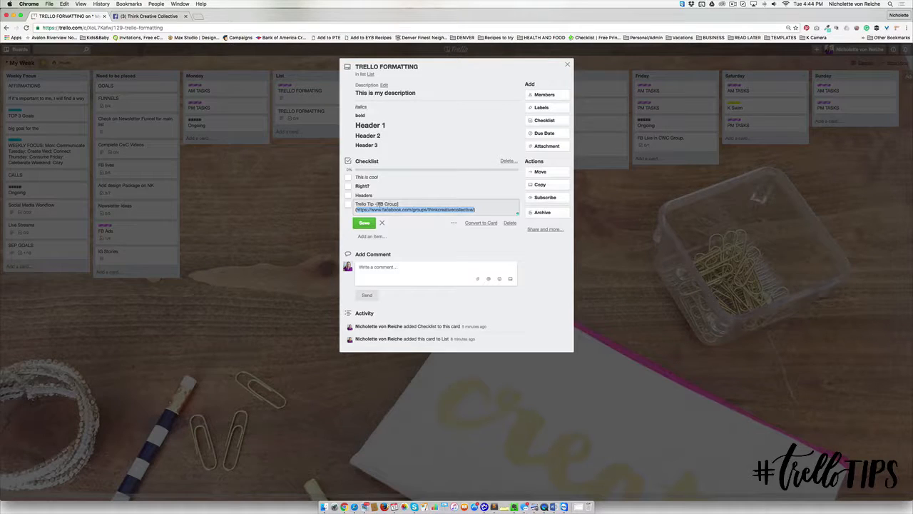
left_click(364, 222)
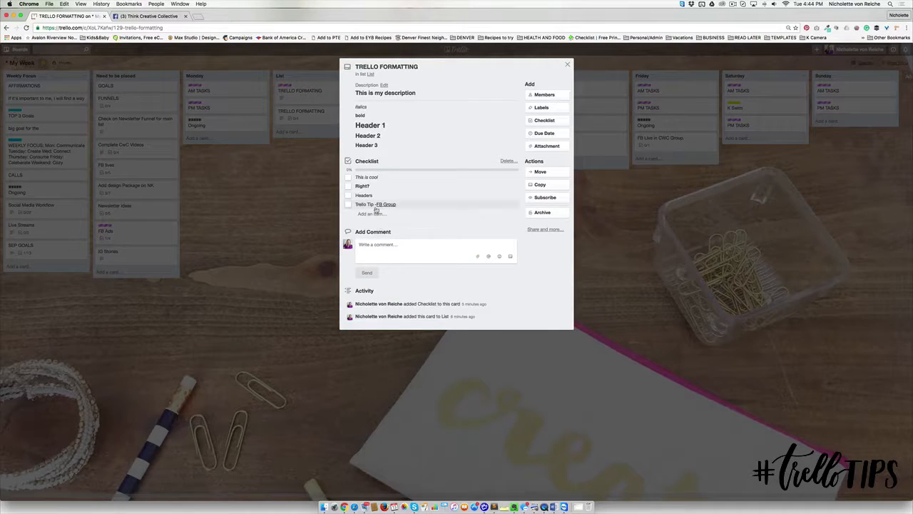
left_click(376, 204)
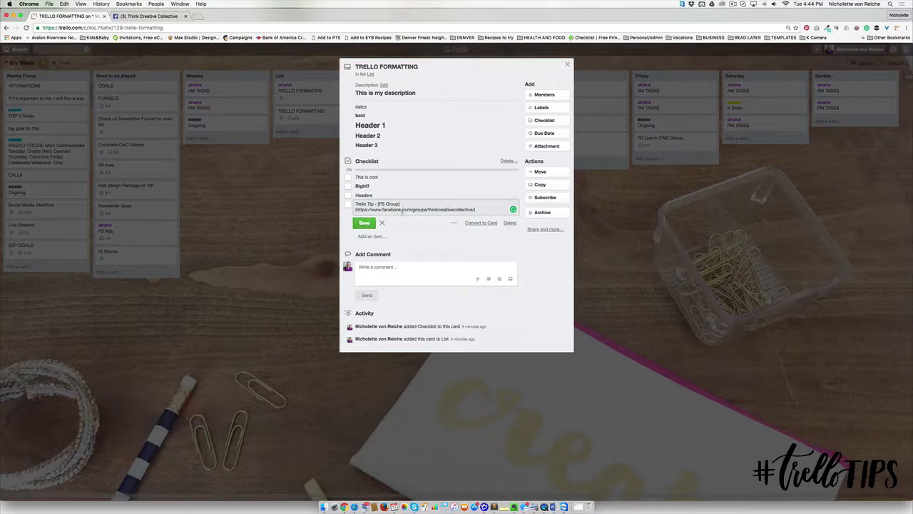
left_click(363, 223)
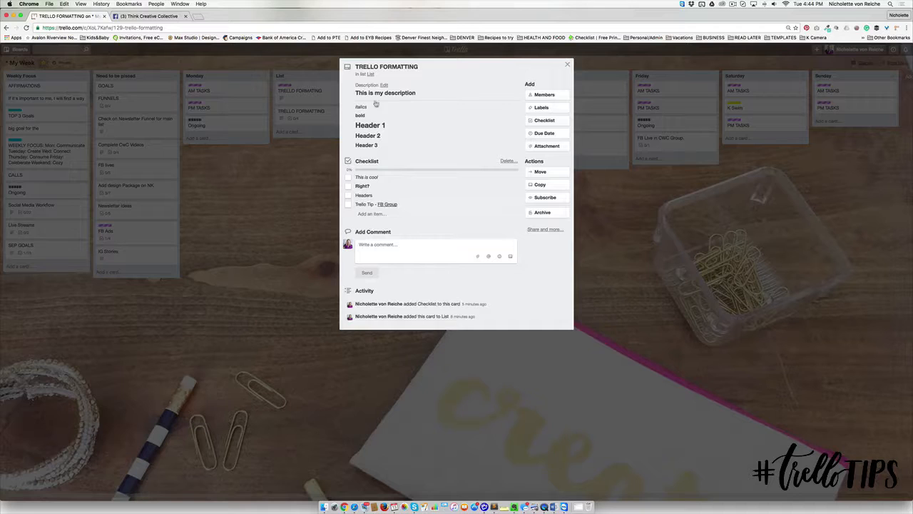
Step: In Webinars for Introverts, wrap the course URL as an 'Access Course' link and save
left_click(385, 93)
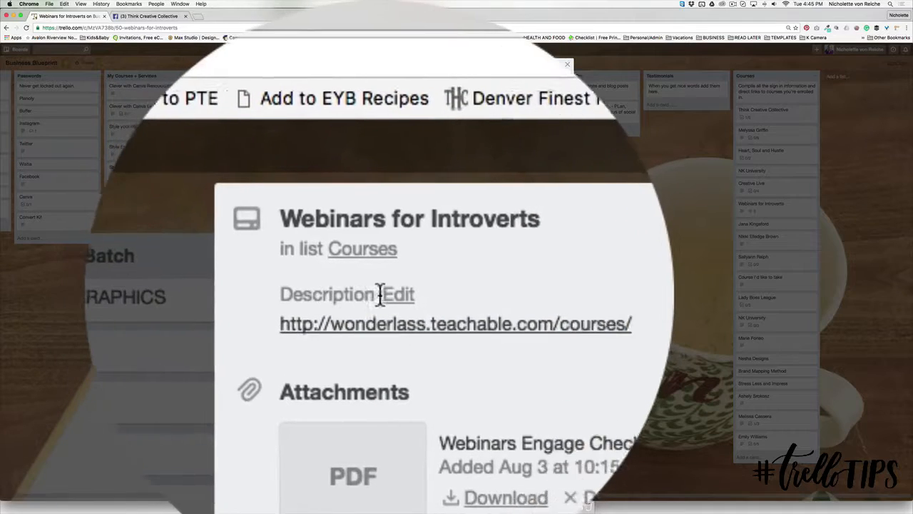
left_click(400, 294)
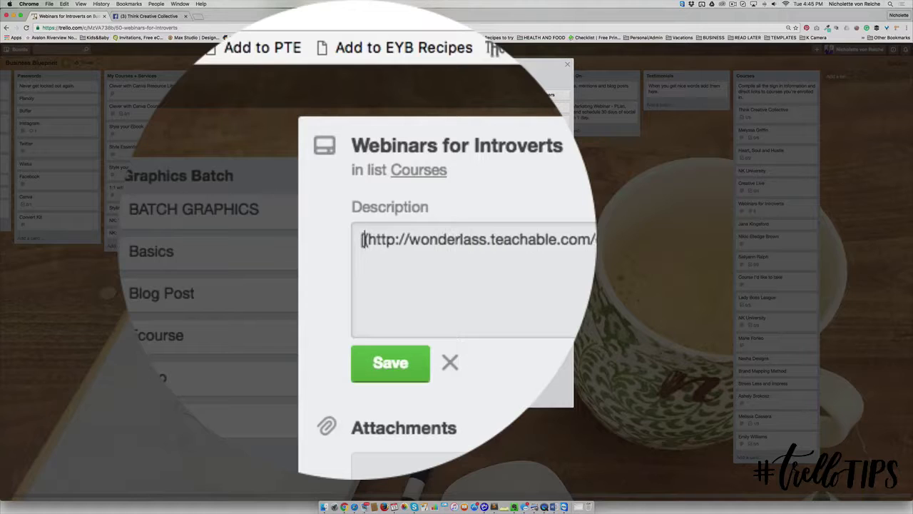
type("L")
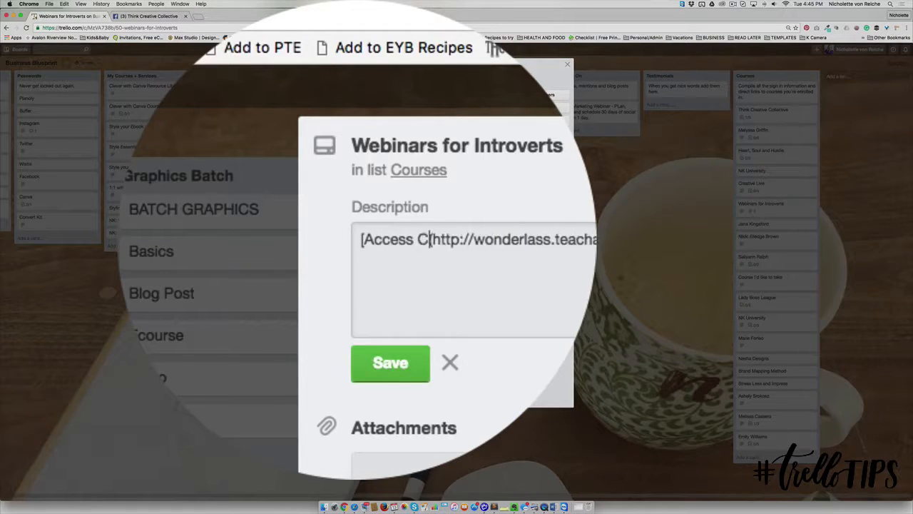
type("ourse(")
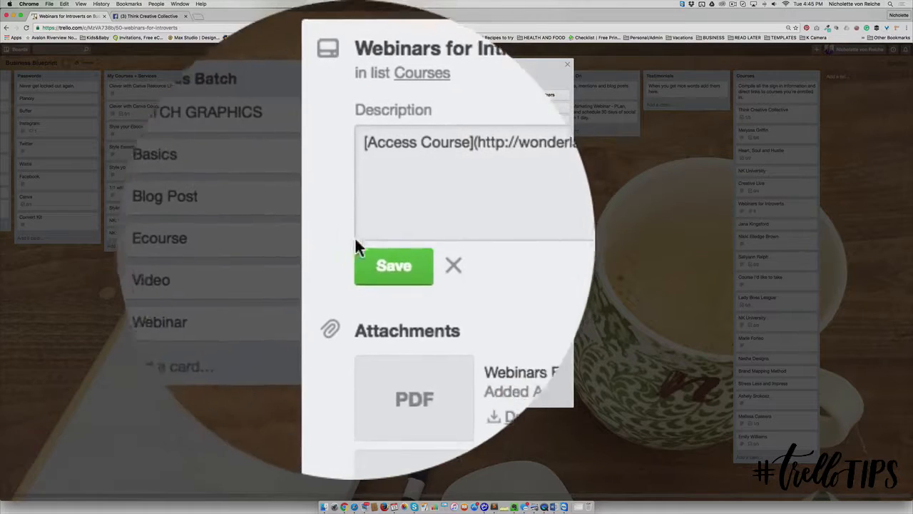
left_click(393, 266)
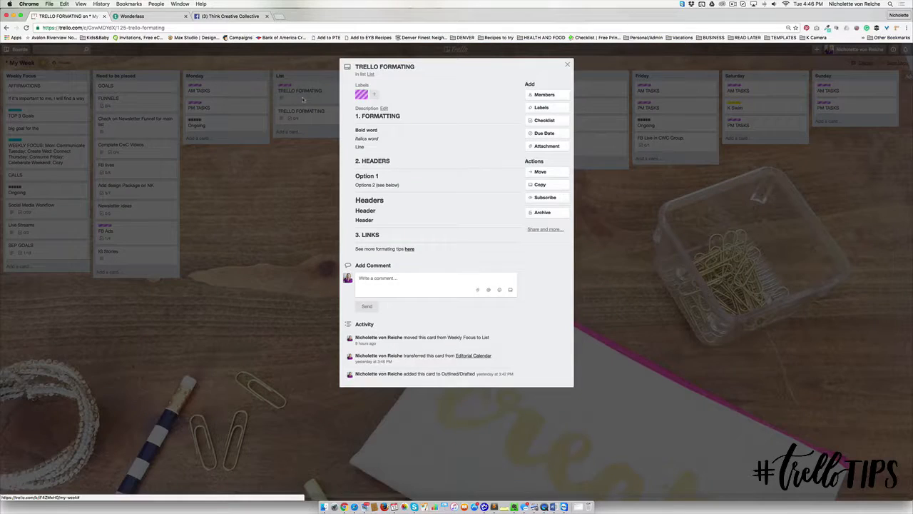
Step: Show the finished example card, then switch to the Trello Formatting Cheatsheet document
left_click(405, 277)
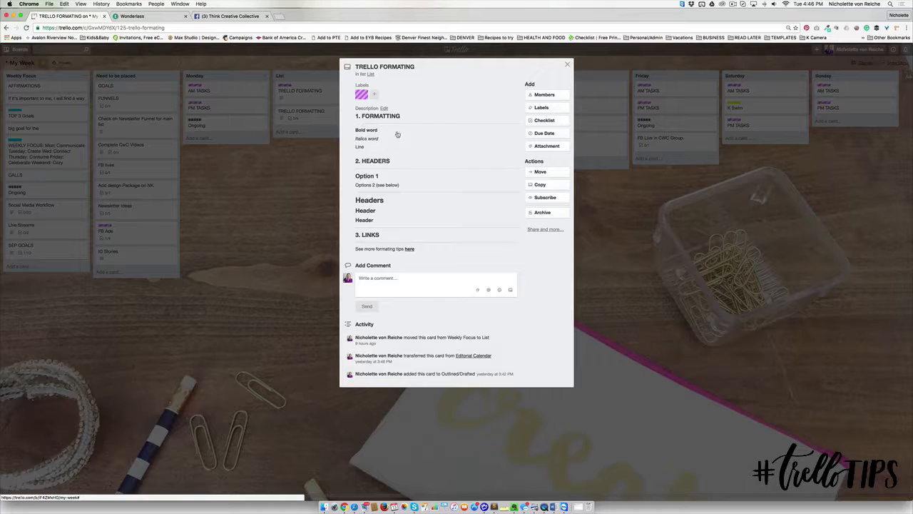
mouse_move(393, 240)
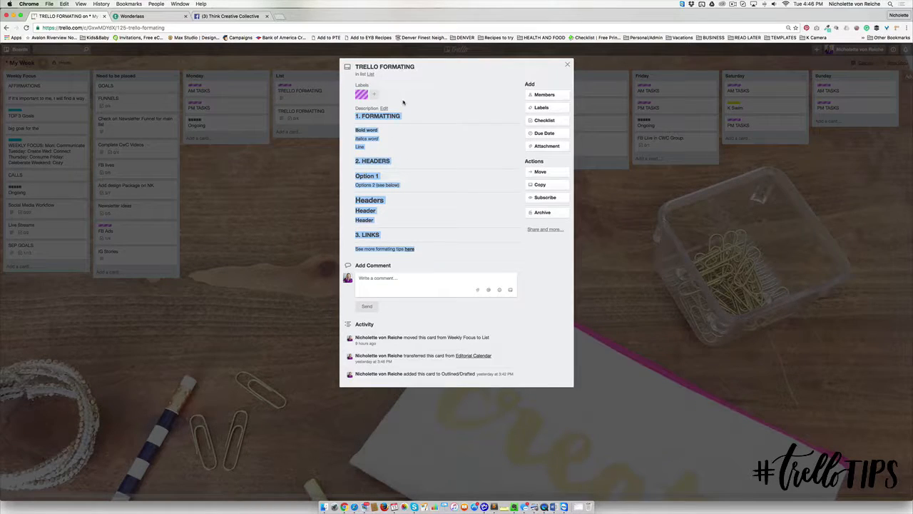
left_click(312, 16)
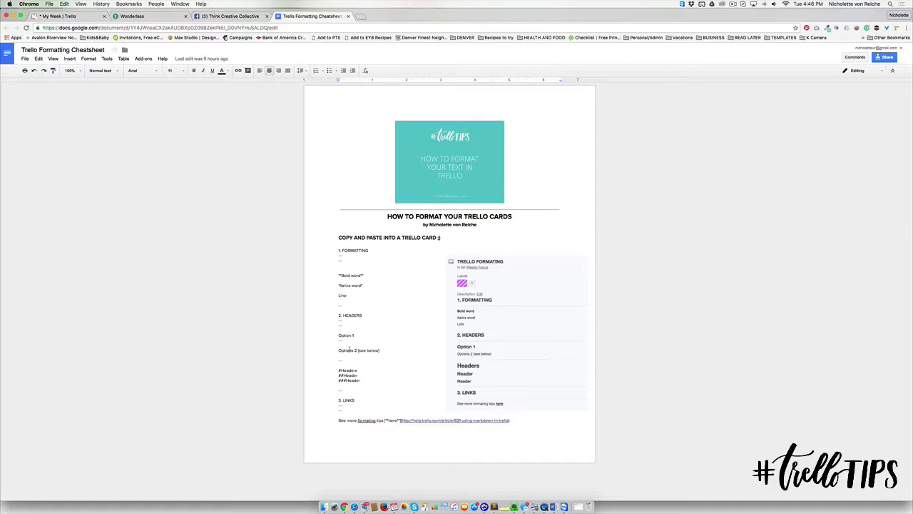
Step: Select and copy the cheatsheet's sample markdown starting at '1. FORMATTING'
left_click(493, 278)
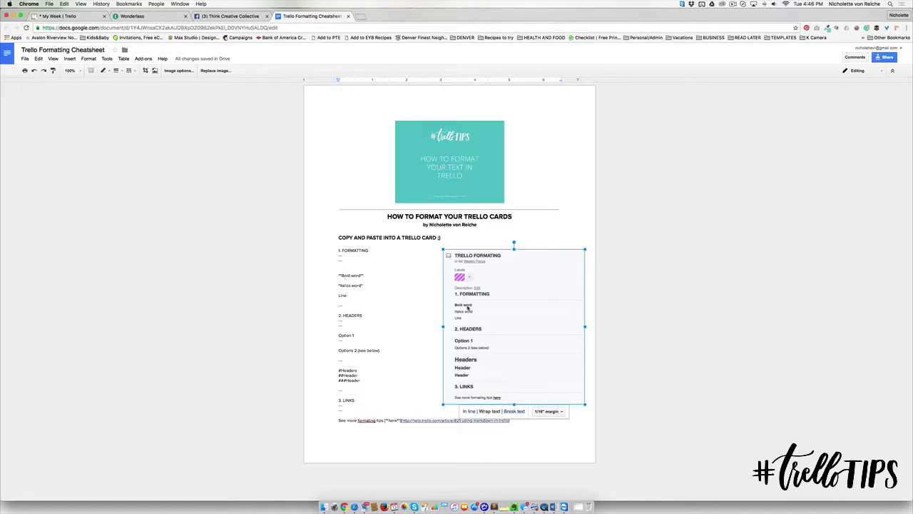
left_click(354, 250)
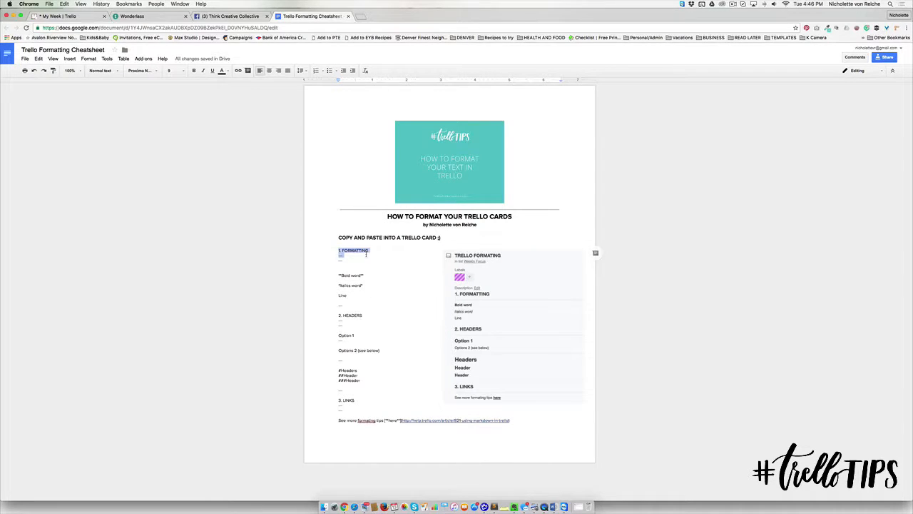
left_click_drag(338, 249, 509, 421)
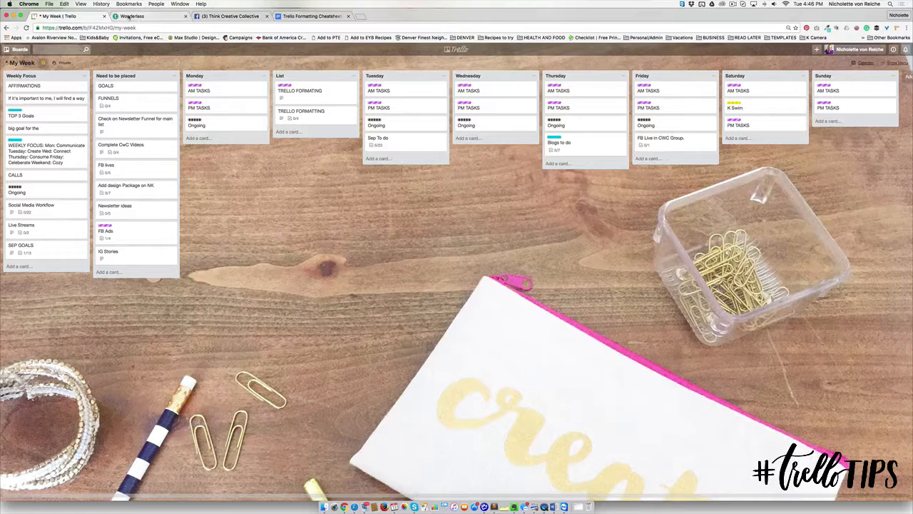
Step: Paste the cheatsheet sections into the description, add a red label, and open the 'here' link
left_click(300, 91)
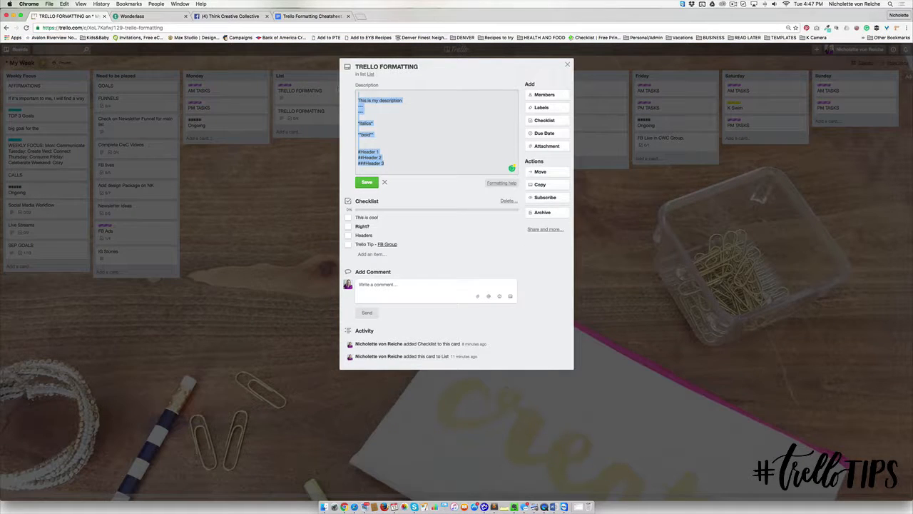
left_click(367, 182)
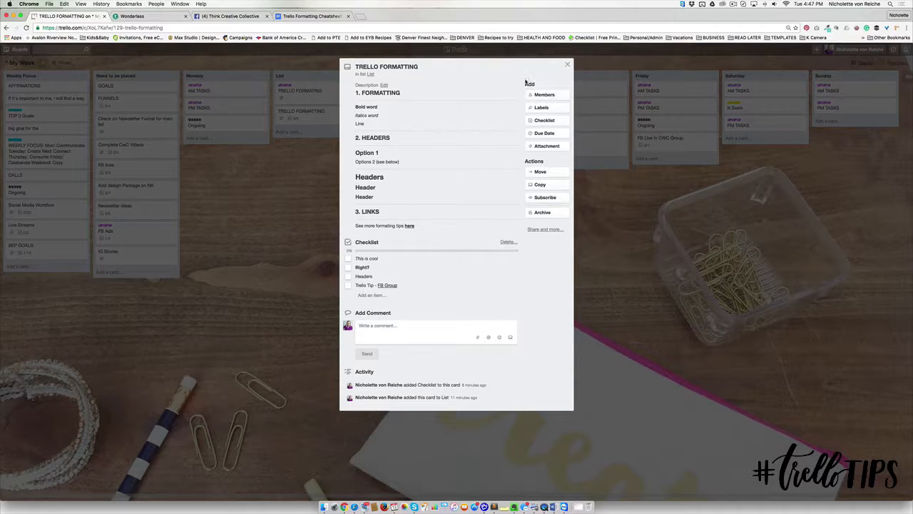
left_click(541, 107)
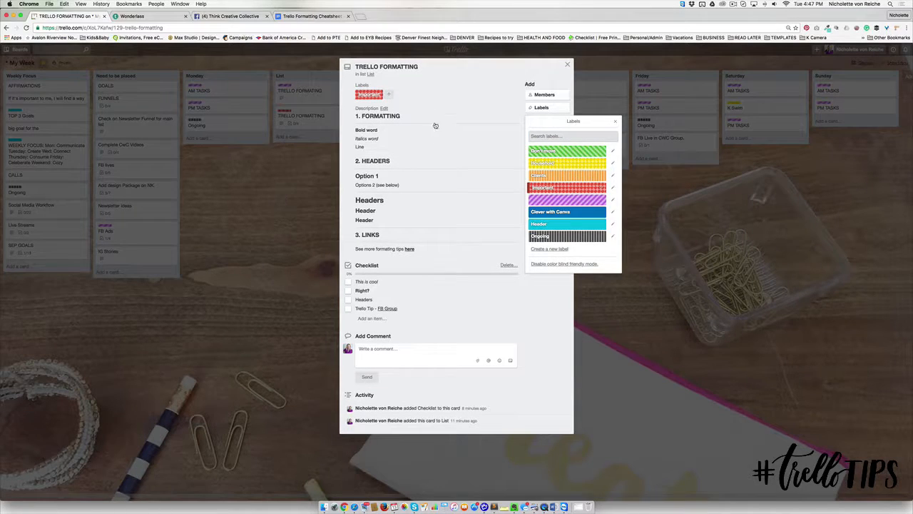
mouse_move(299, 214)
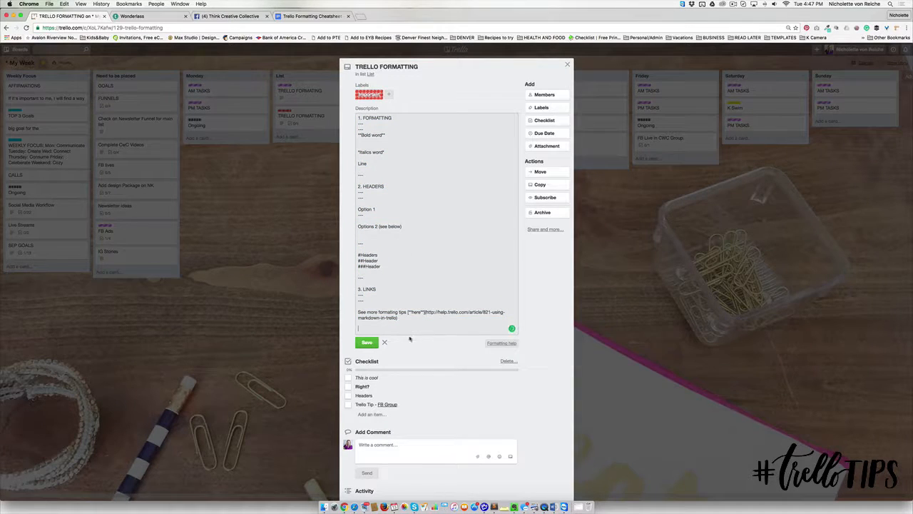
left_click(366, 342)
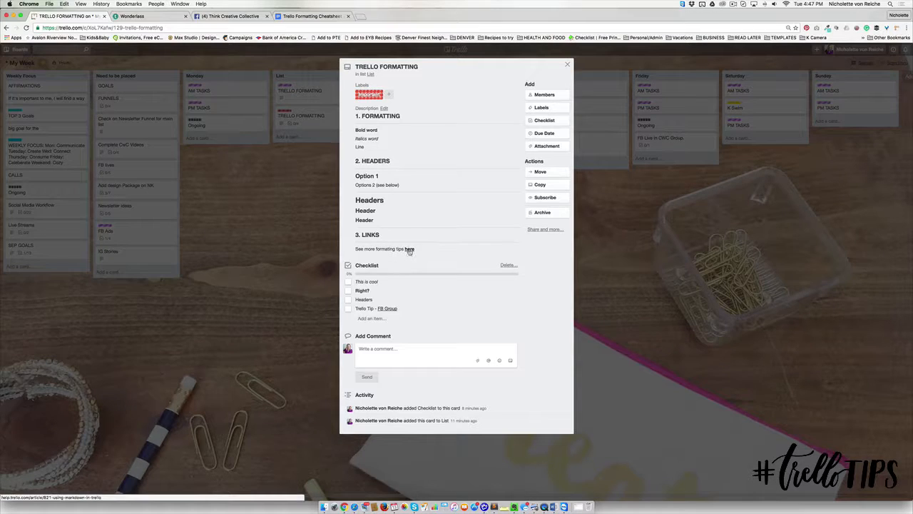
left_click(409, 249)
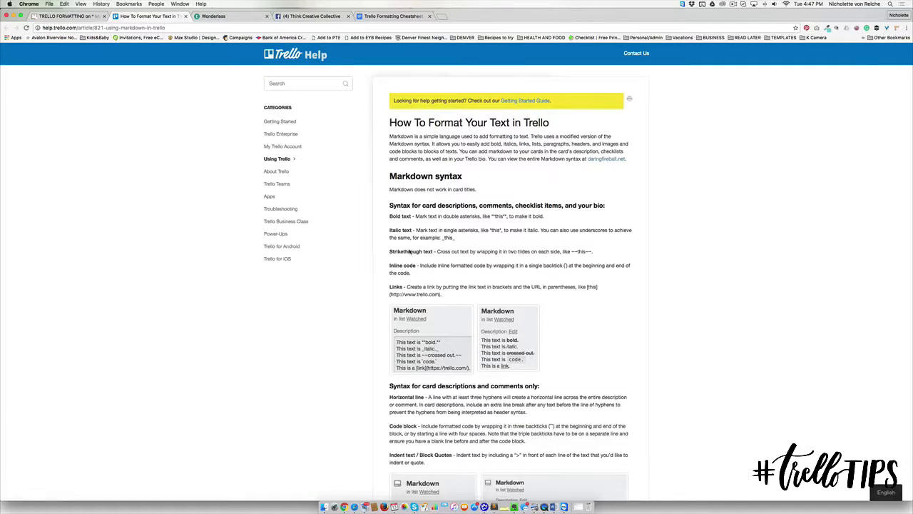
scroll("down", 3)
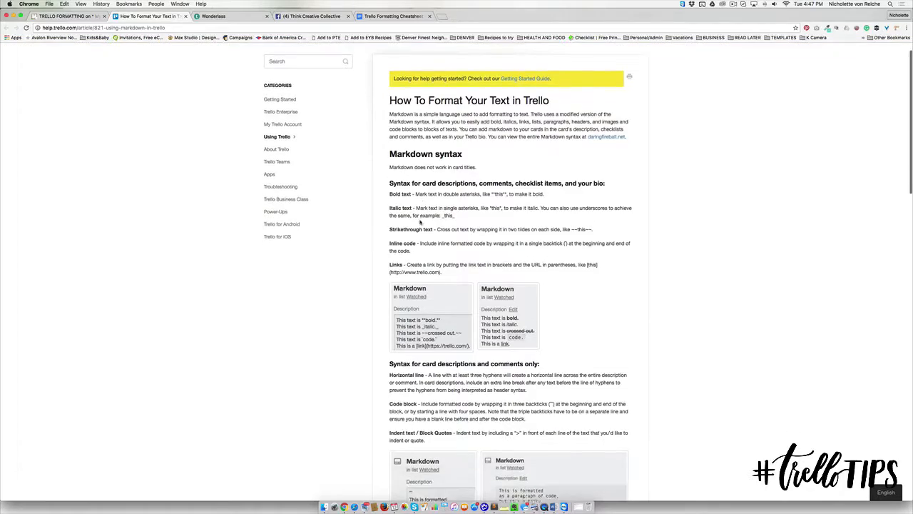
scroll("down", 3)
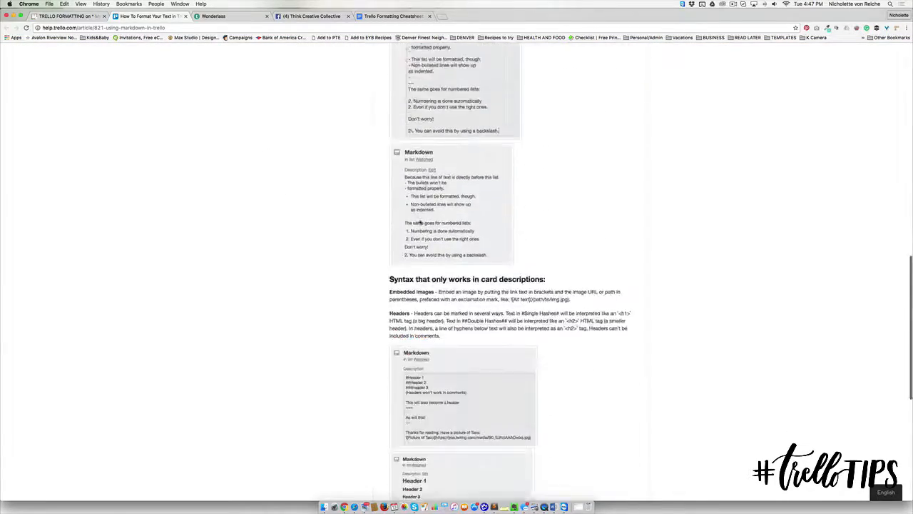